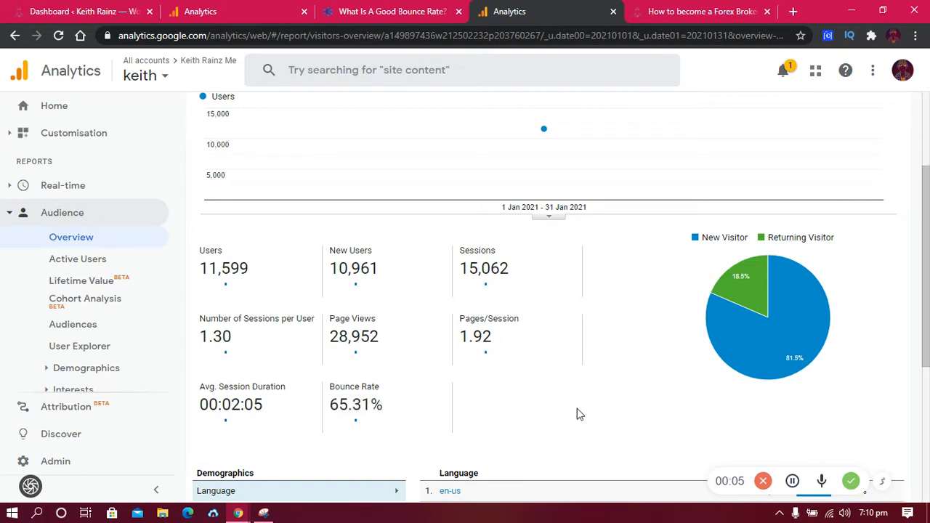
pyautogui.moveTo(363, 405)
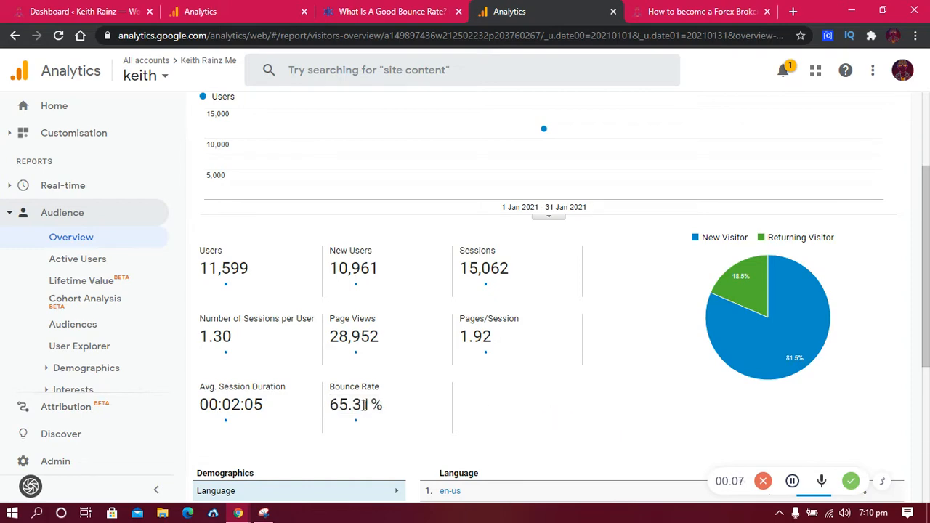
# Highlight the 65.31% bounce rate on the January 2021 Analytics audience overview.
pyautogui.scroll(3)
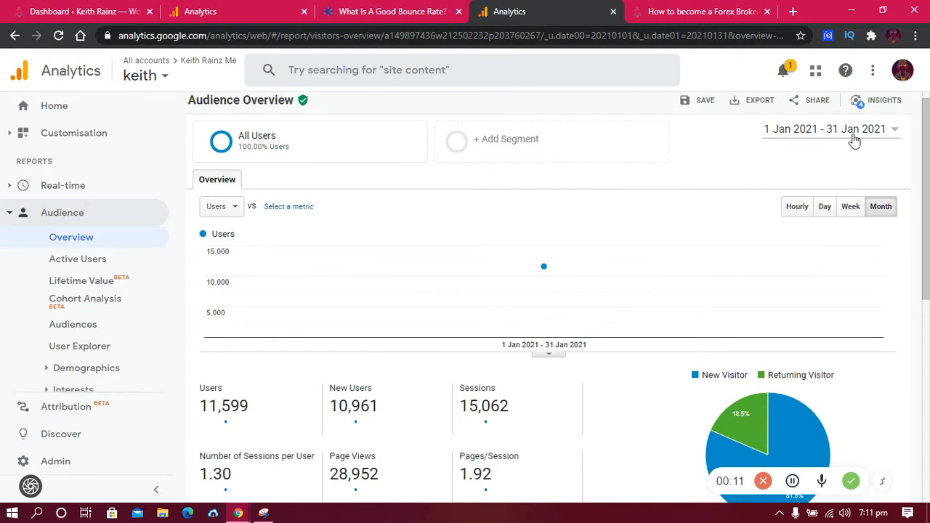
pyautogui.scroll(-3)
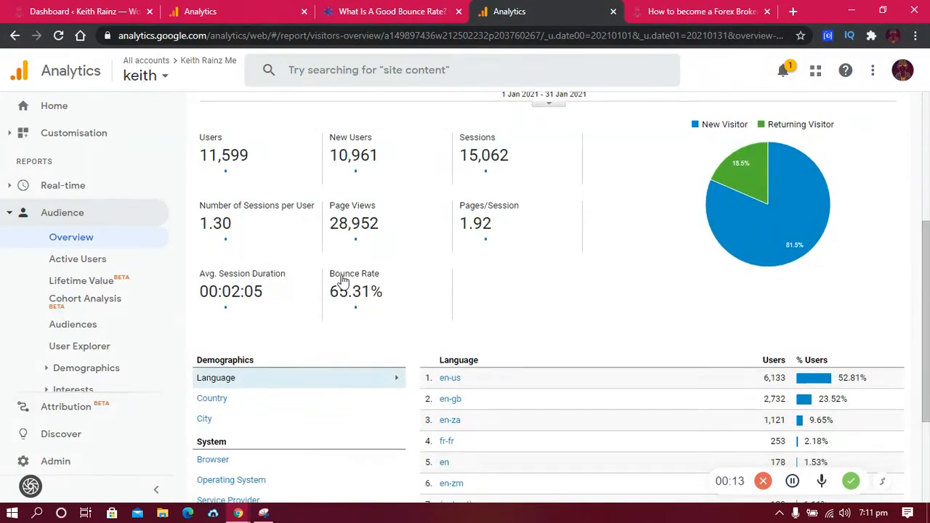
pyautogui.doubleClick(356, 292)
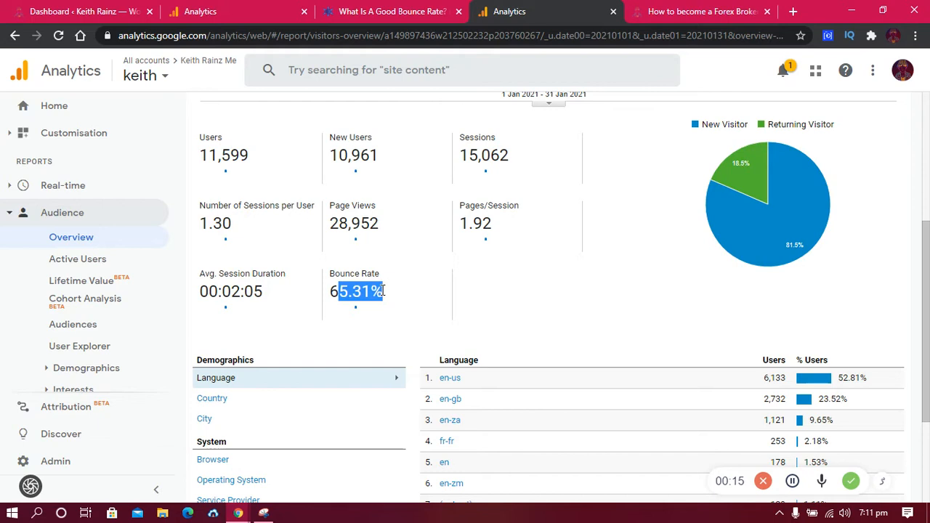
pyautogui.click(376, 291)
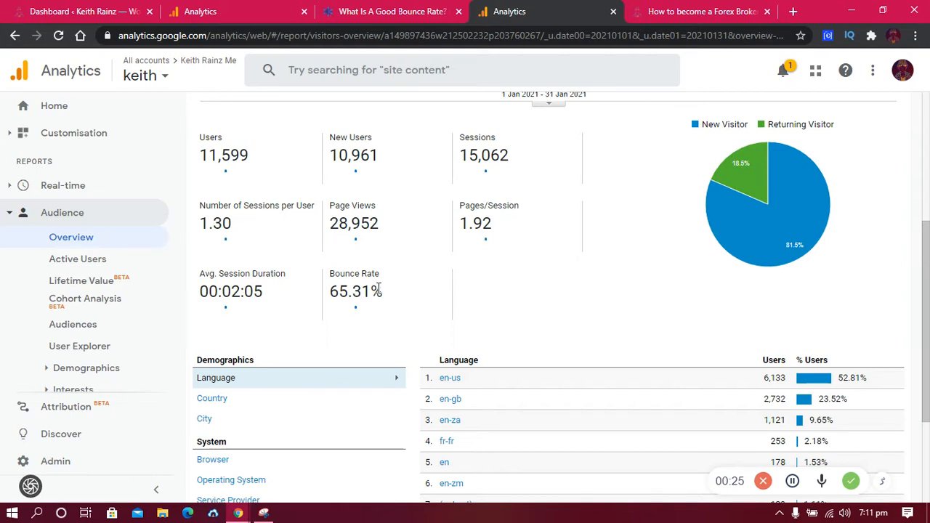
# In the good bounce rates article, highlight the under-40% rule and the 55-65% range.
pyautogui.click(385, 11)
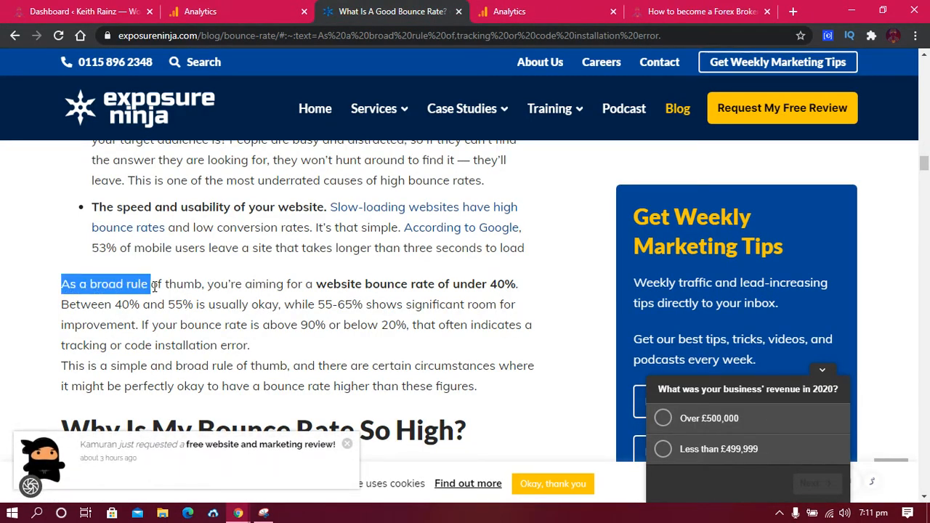
pyautogui.moveTo(143, 283); pyautogui.dragTo(361, 283)
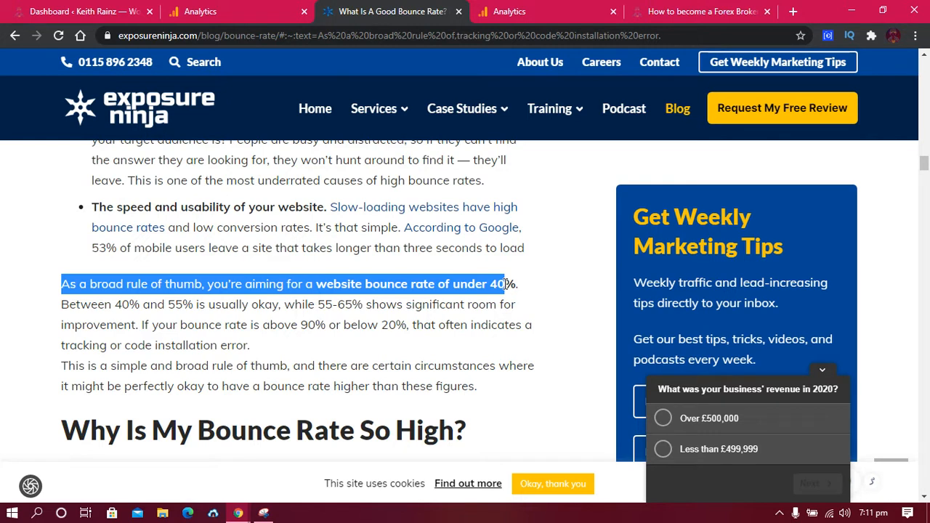
pyautogui.click(122, 304)
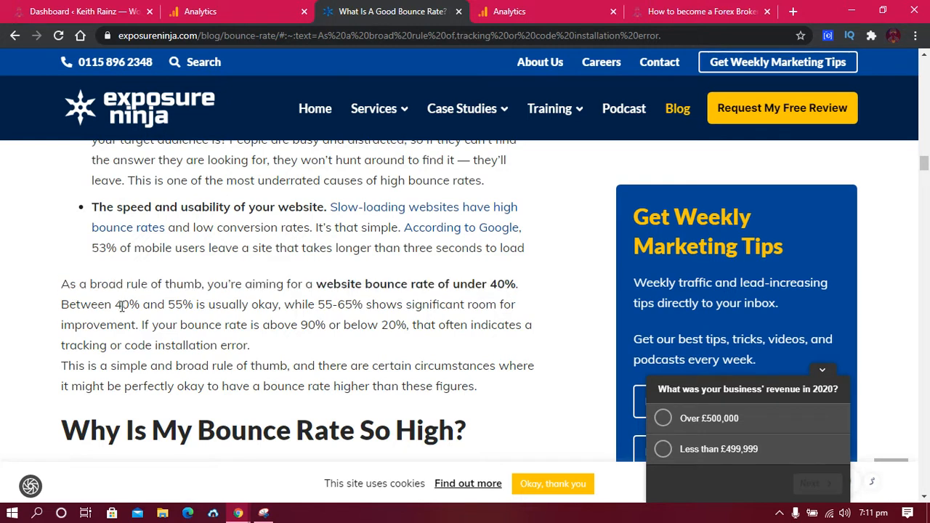
pyautogui.moveTo(119, 304); pyautogui.dragTo(195, 304)
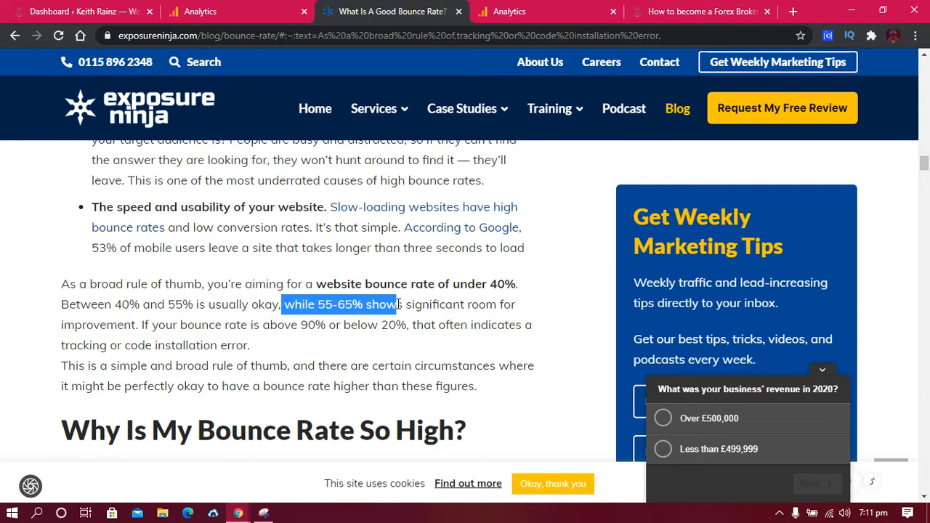
pyautogui.moveTo(249, 342)
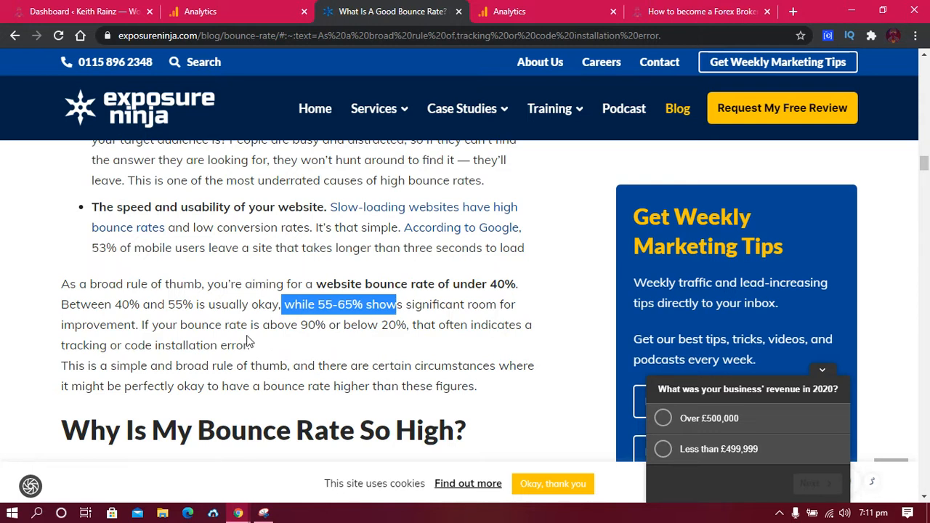
# Back in Analytics, highlight the 65.31% bounce rate figure again.
pyautogui.click(304, 329)
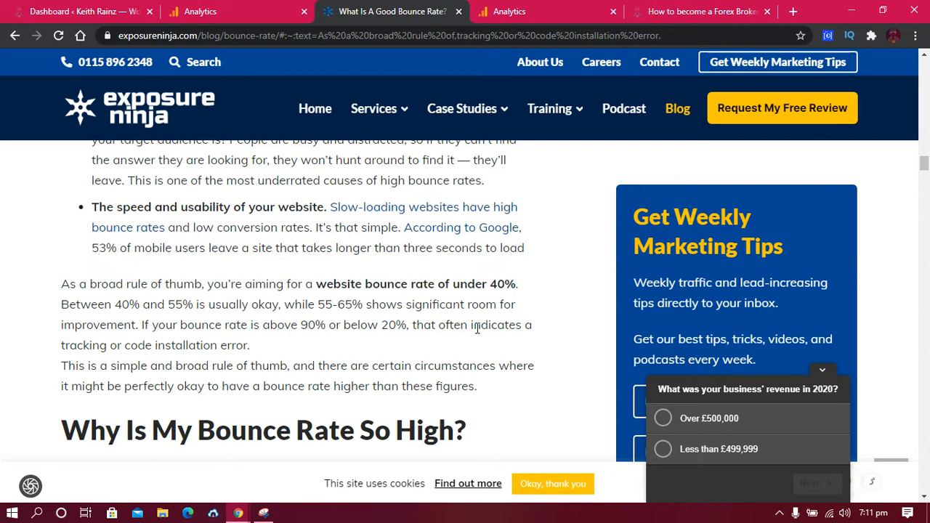
pyautogui.moveTo(451, 325); pyautogui.dragTo(138, 345)
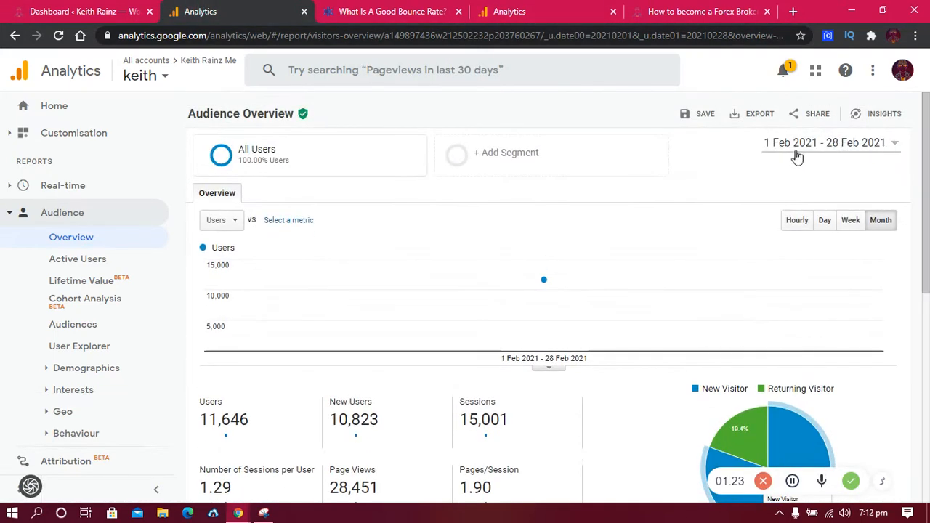
pyautogui.scroll(-3)
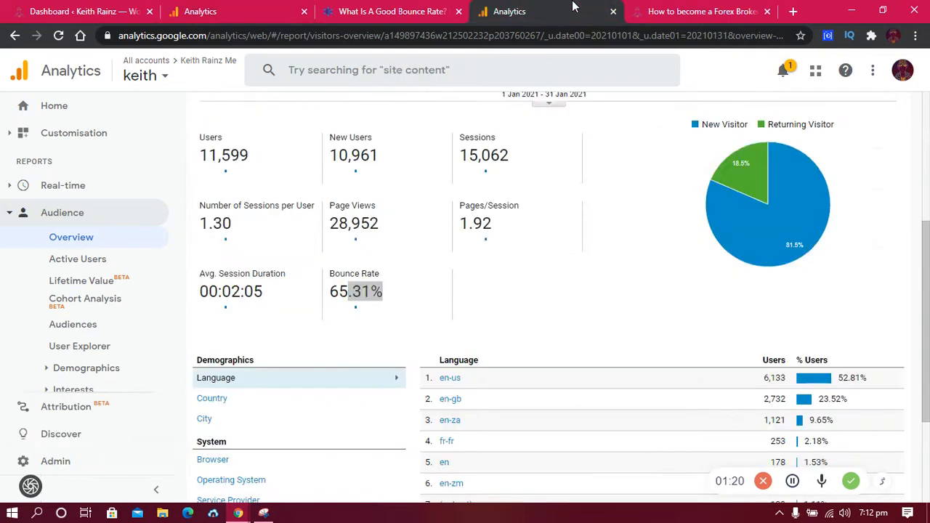
pyautogui.doubleClick(363, 292)
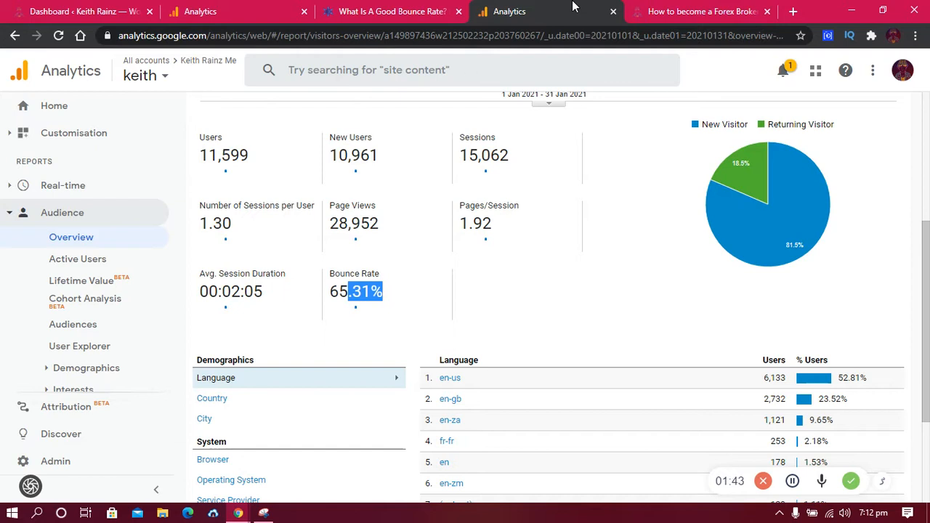
pyautogui.moveTo(300, 238)
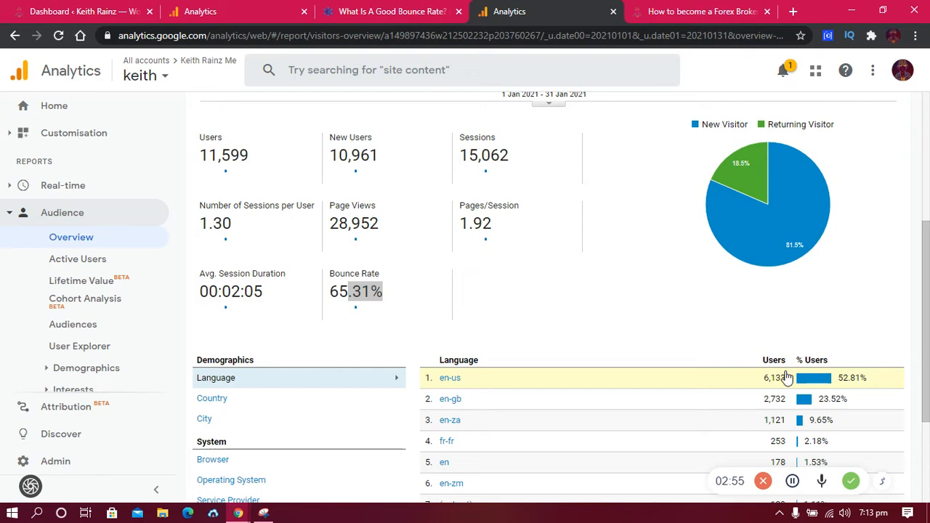
pyautogui.moveTo(654, 121)
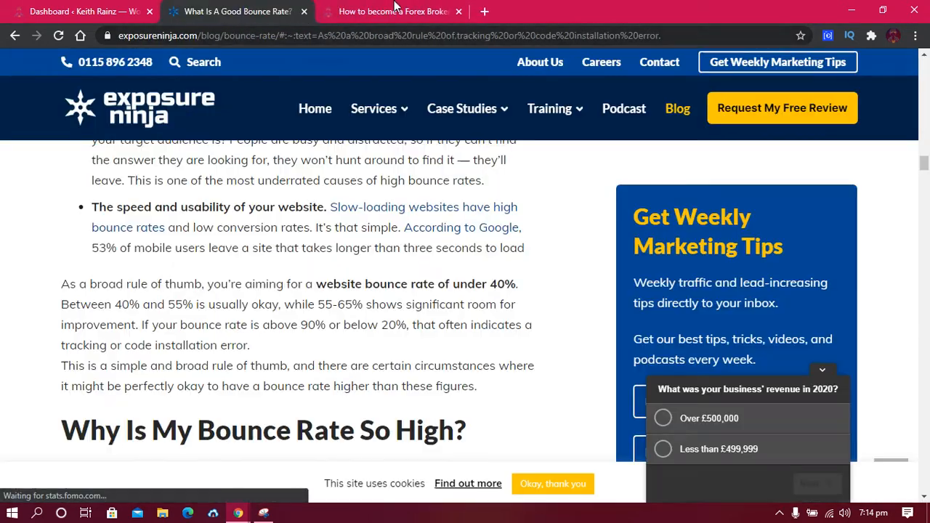
# Switch to the 'How to become a Forex Broker in Africa' post and scroll to its Conclusion.
pyautogui.click(393, 11)
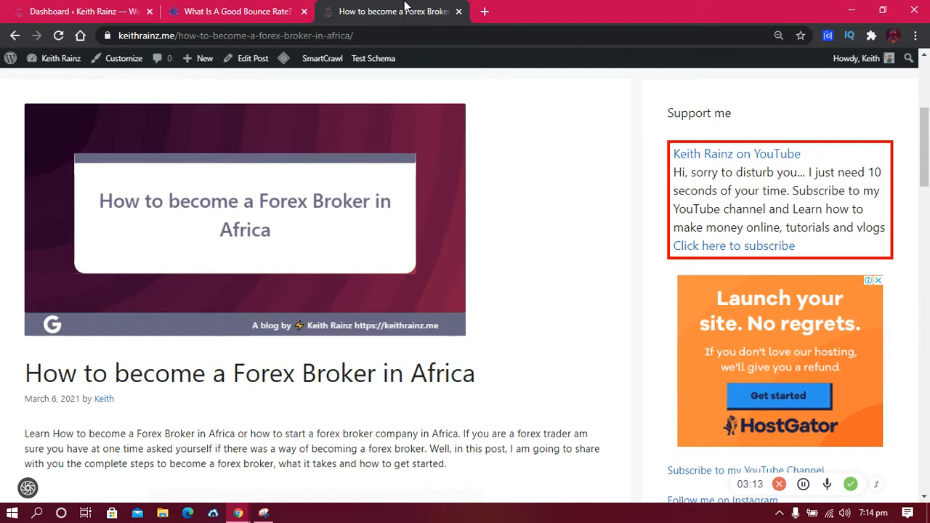
pyautogui.moveTo(534, 305)
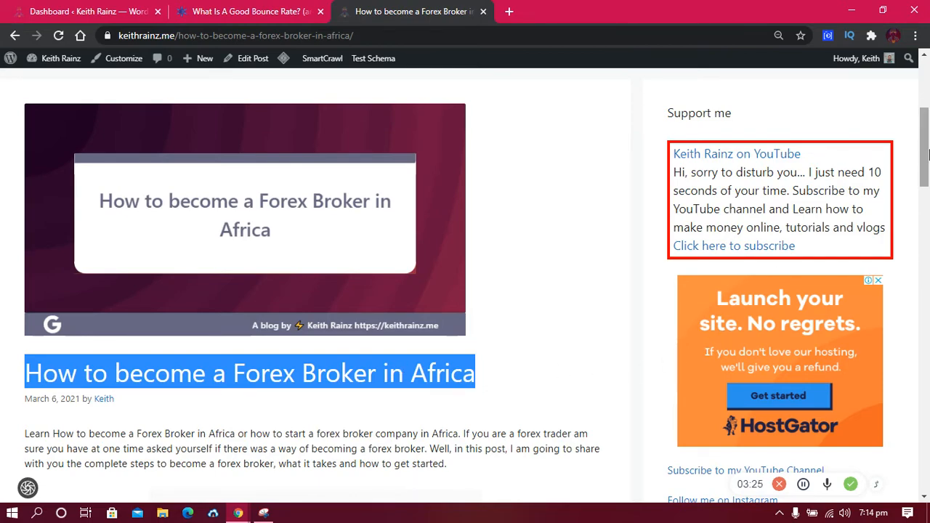
pyautogui.scroll(-3)
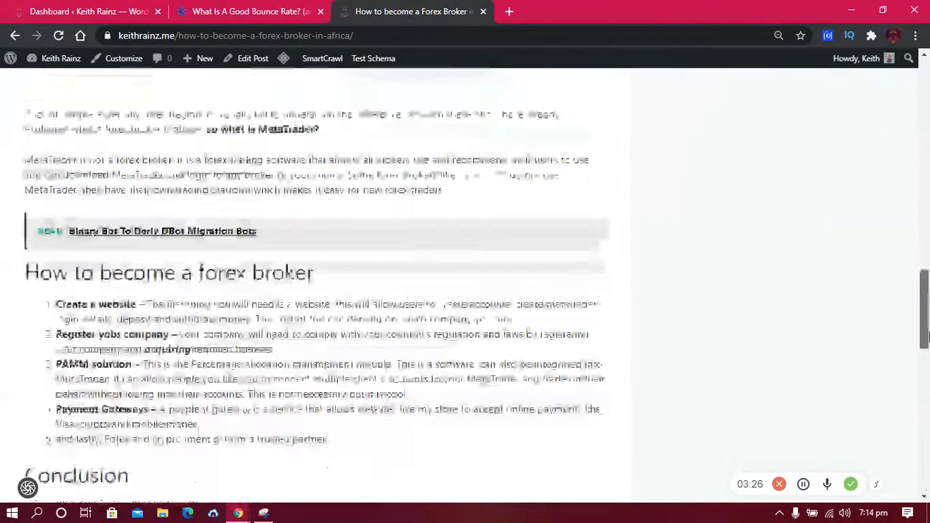
pyautogui.scroll(-3)
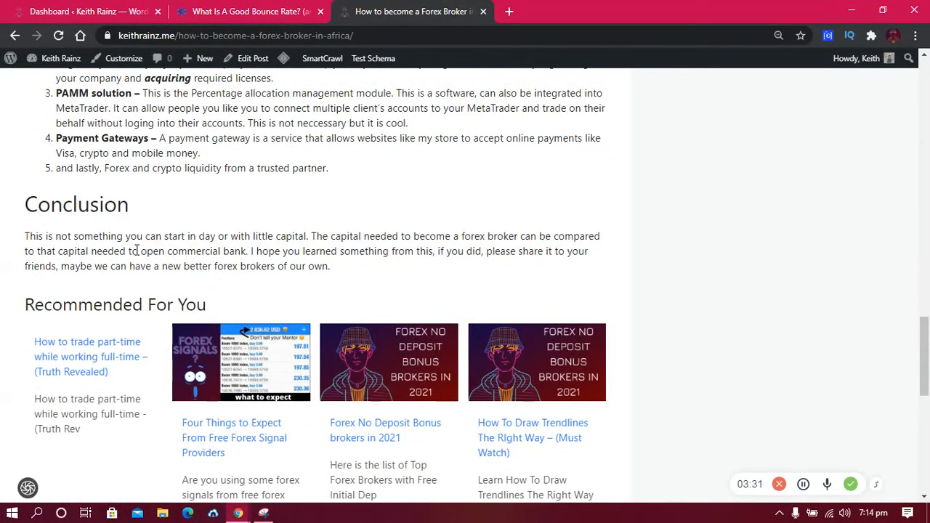
# Highlight the 'Recommended For You' heading and scroll through its related forex articles.
pyautogui.doubleClick(83, 305)
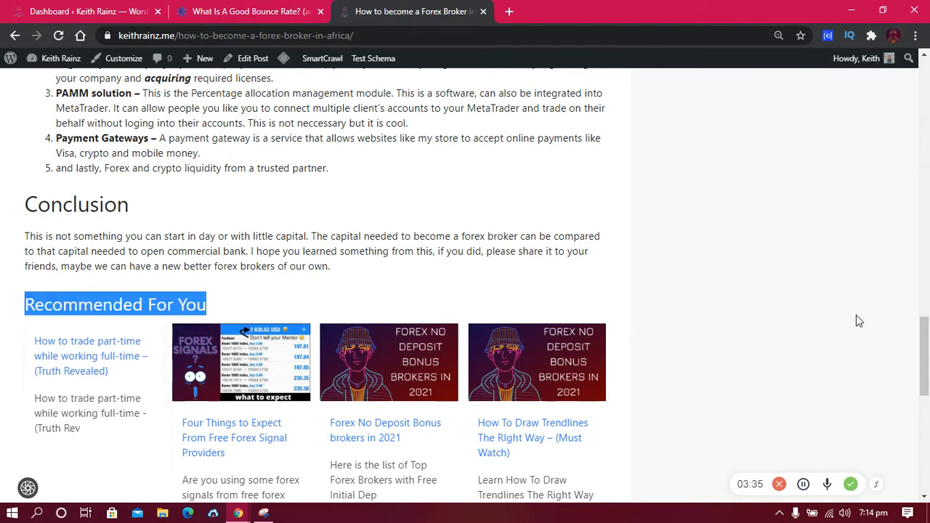
pyautogui.scroll(-3)
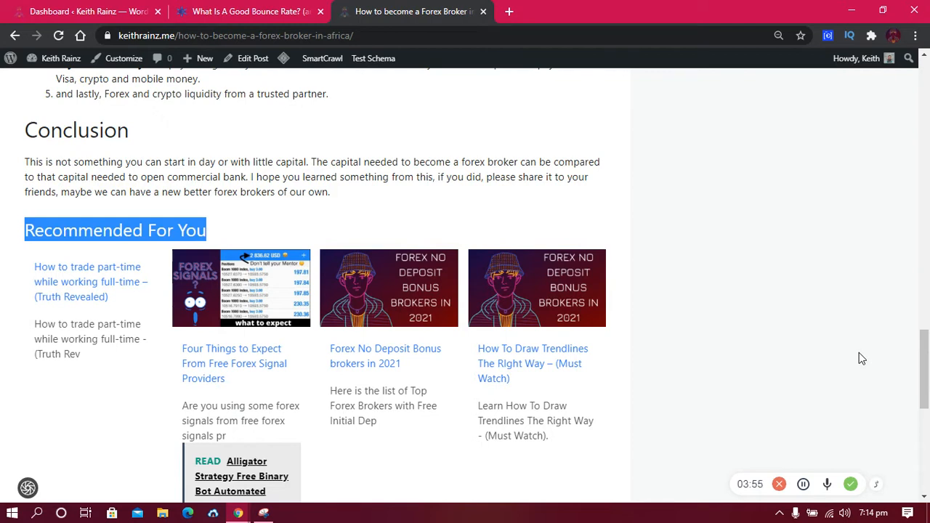
pyautogui.moveTo(754, 364)
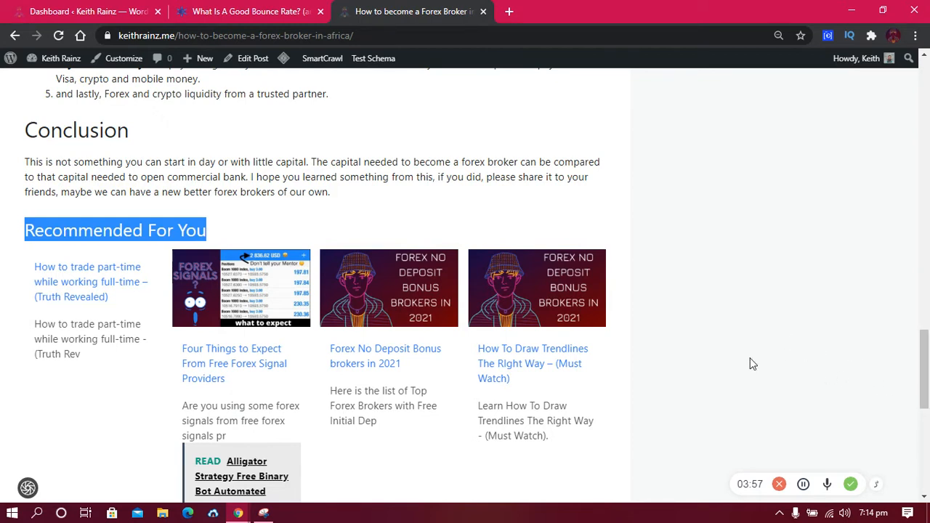
pyautogui.moveTo(895, 180)
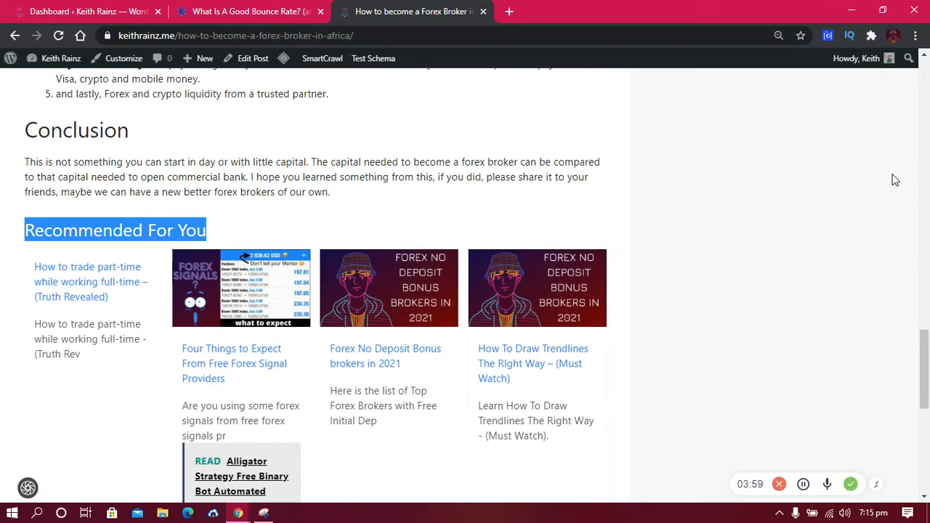
pyautogui.moveTo(844, 207)
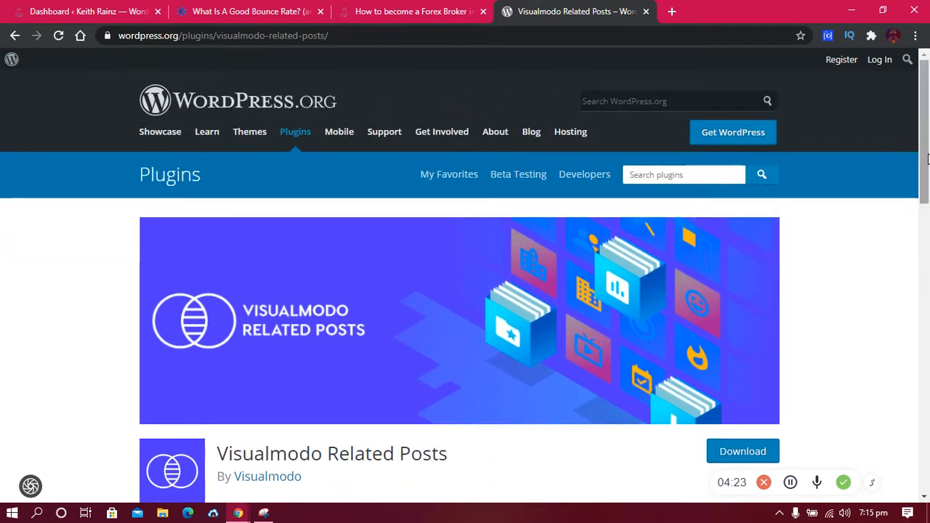
# Return to the Forex Broker in Africa post, go to its top, and read through it.
pyautogui.click(407, 12)
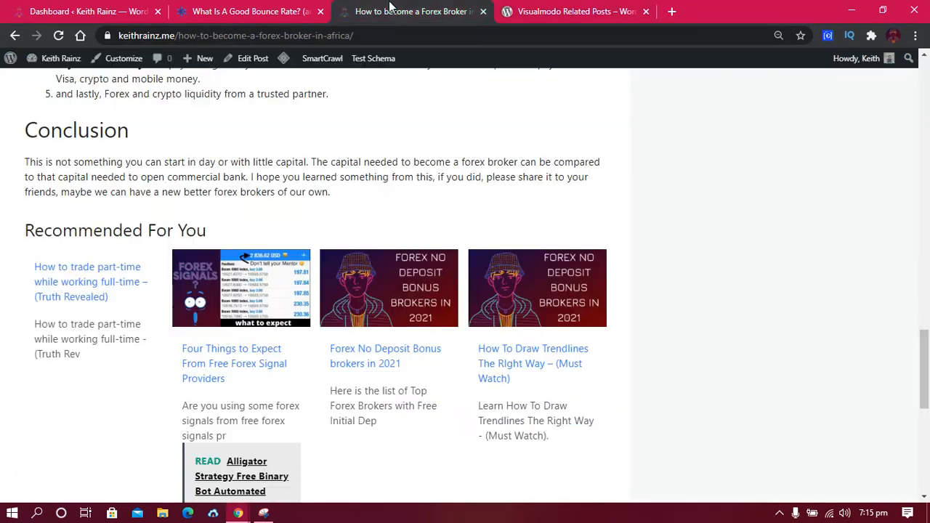
pyautogui.scroll(3)
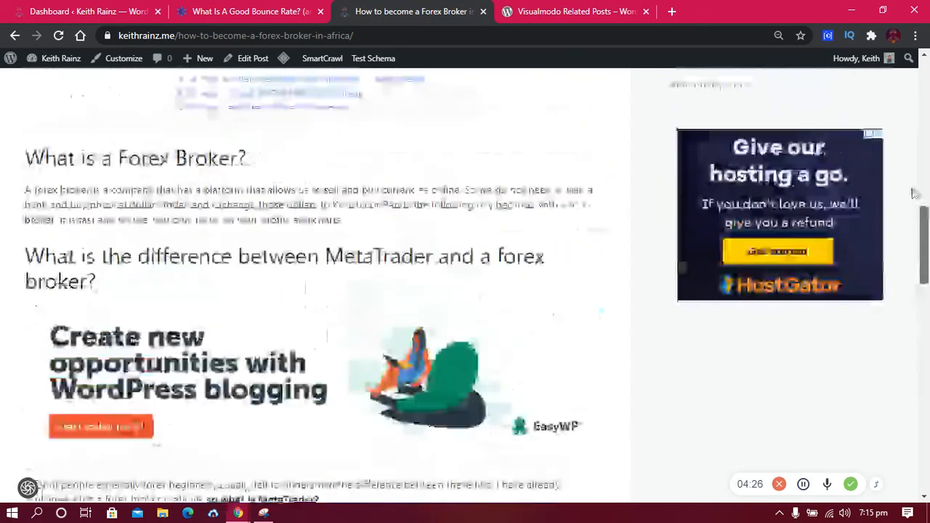
pyautogui.scroll(3)
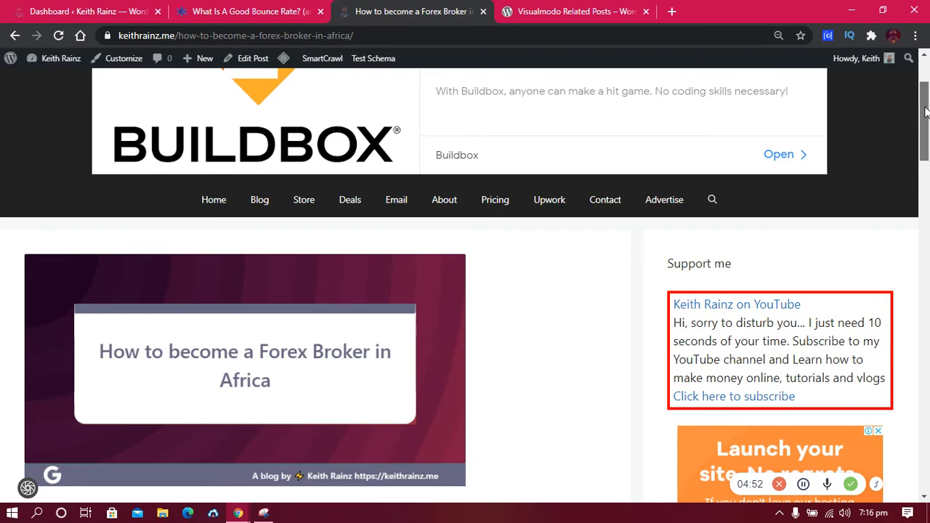
pyautogui.scroll(-3)
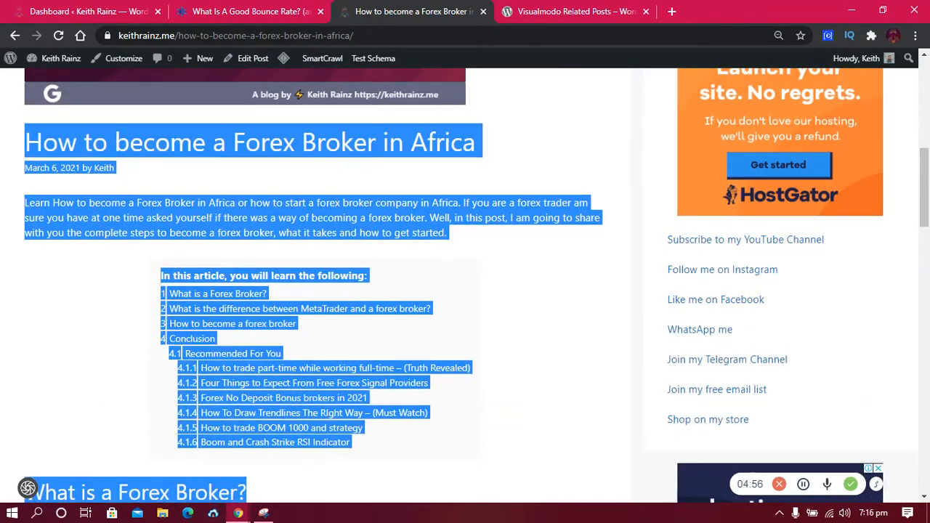
pyautogui.scroll(-3)
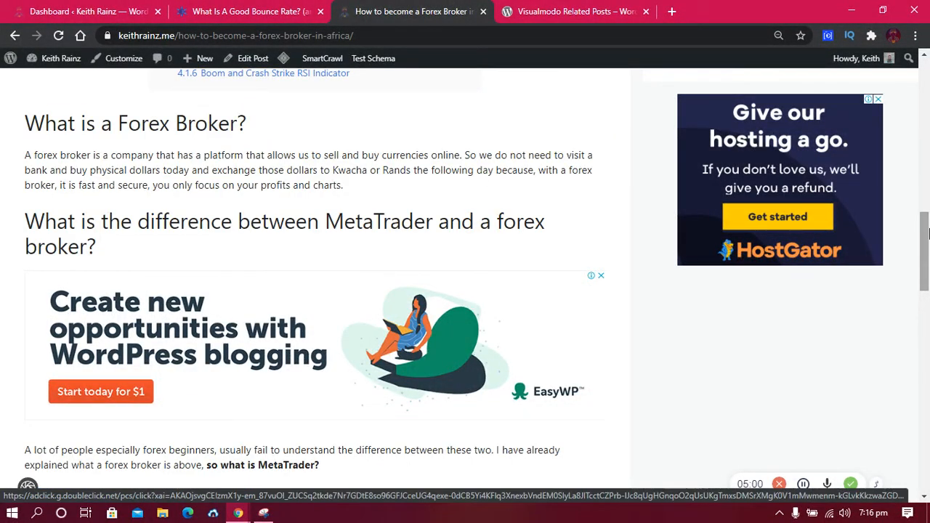
pyautogui.scroll(-3)
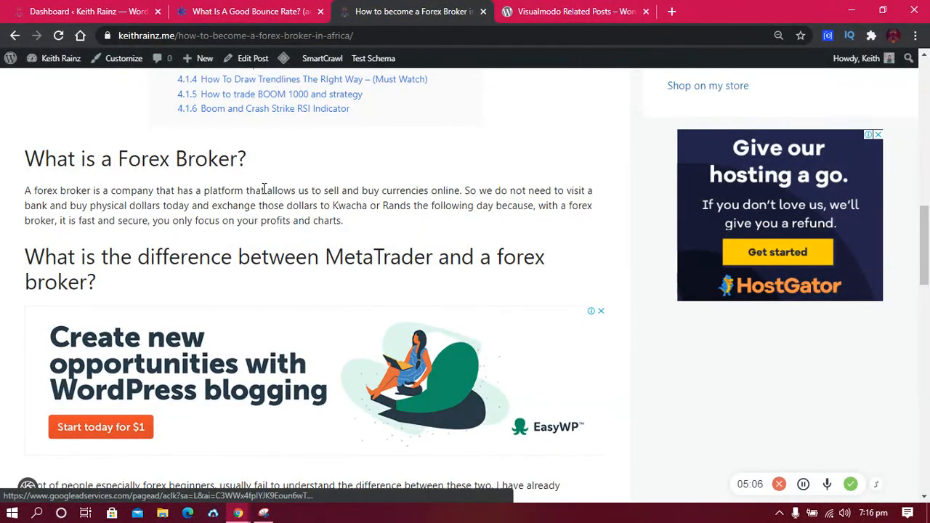
pyautogui.scroll(-3)
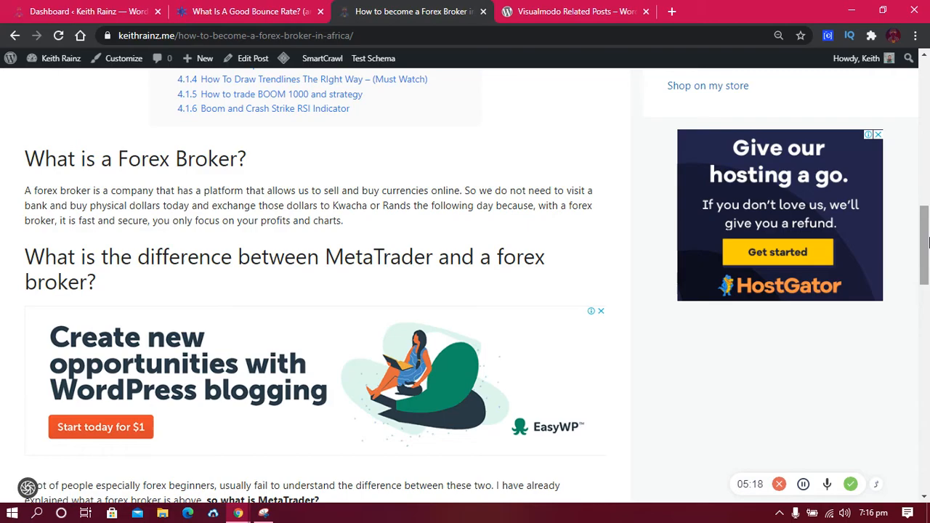
pyautogui.moveTo(917, 246)
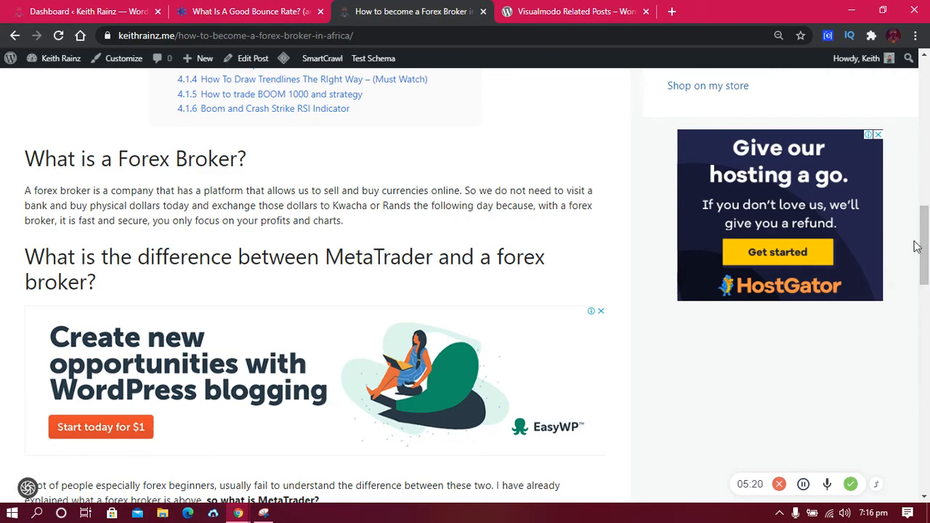
pyautogui.scroll(-3)
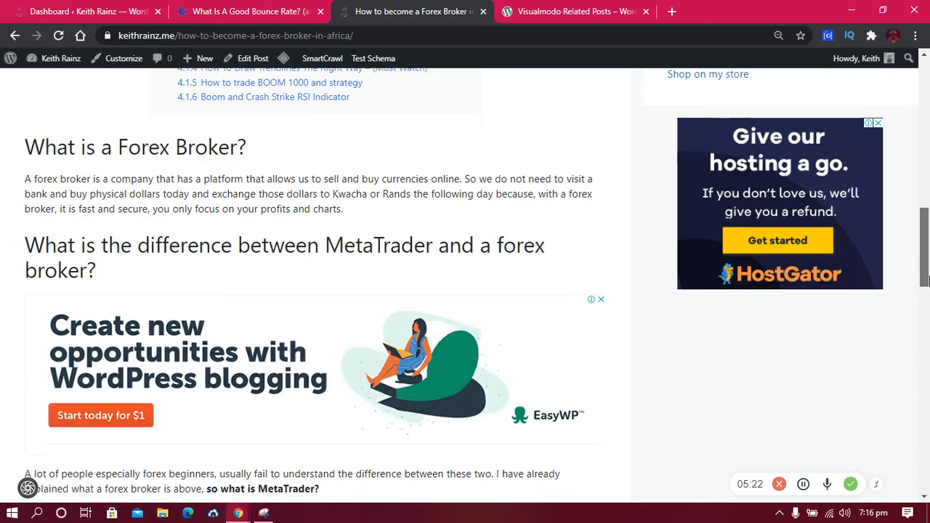
pyautogui.scroll(3)
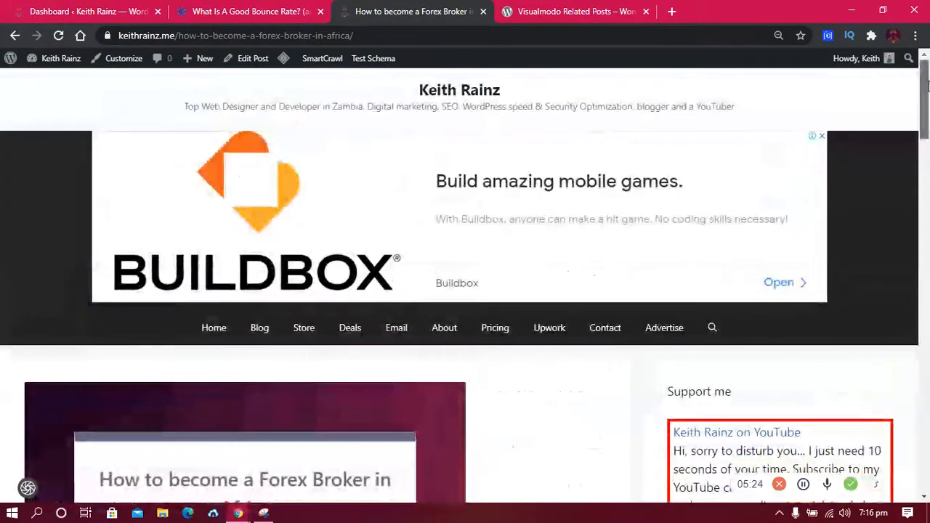
pyautogui.scroll(-3)
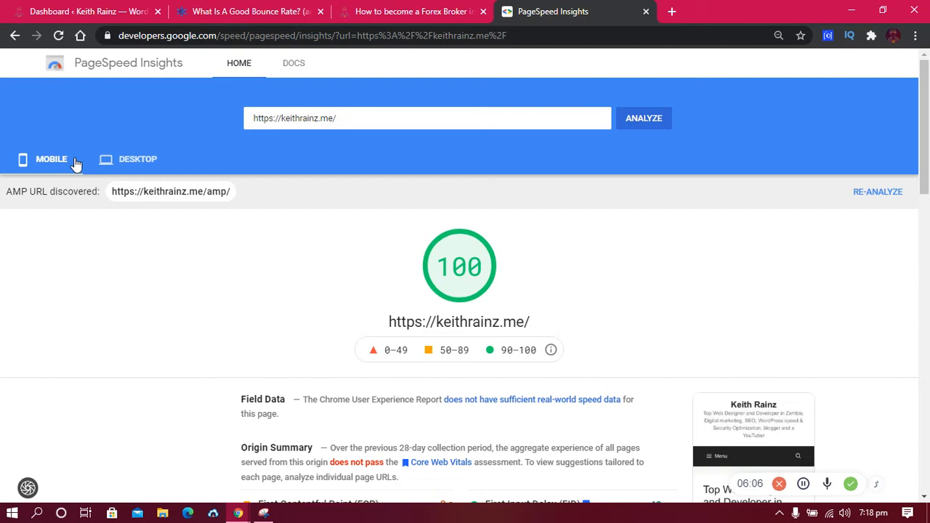
# View keithrainz.me's desktop PageSpeed score of 100, then return to the forex broker post.
pyautogui.click(137, 158)
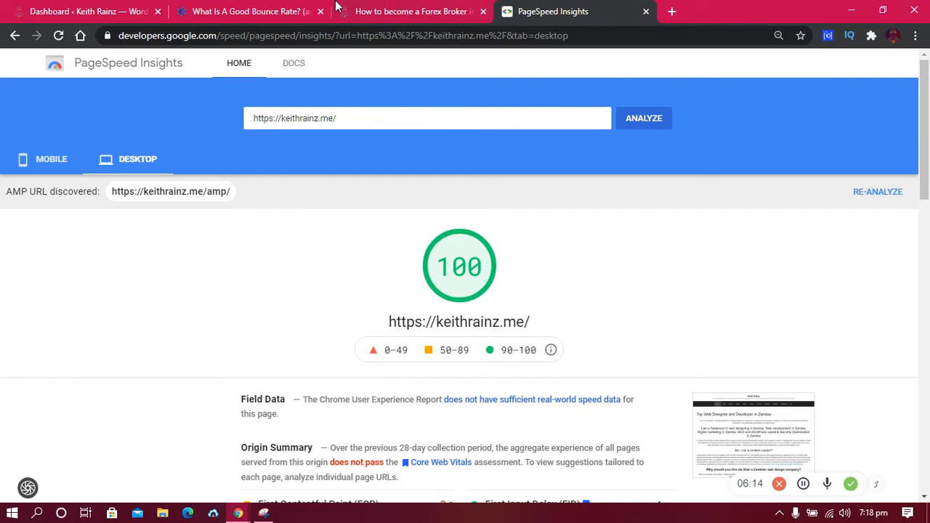
pyautogui.click(407, 10)
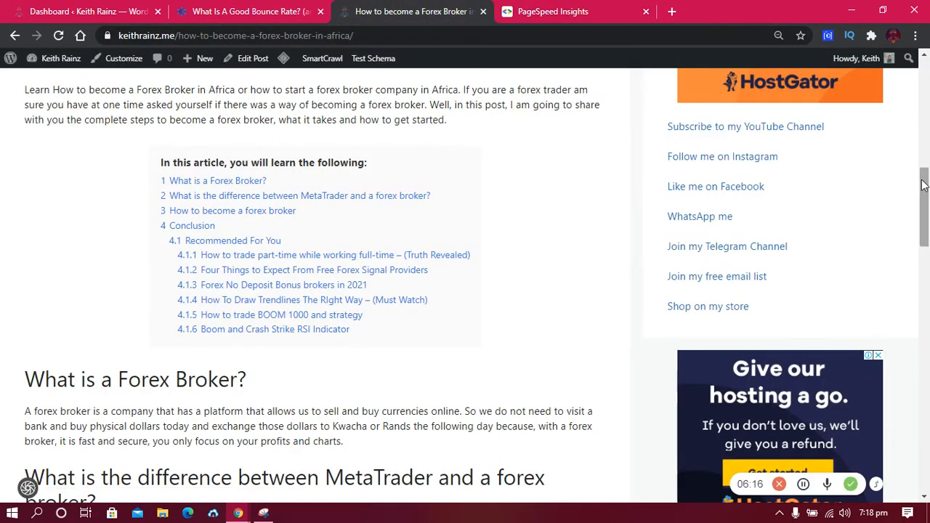
# Open 'Four Things to Expect From Free Forex Signal Providers' from Recommended For You and scroll it.
pyautogui.scroll(-3)
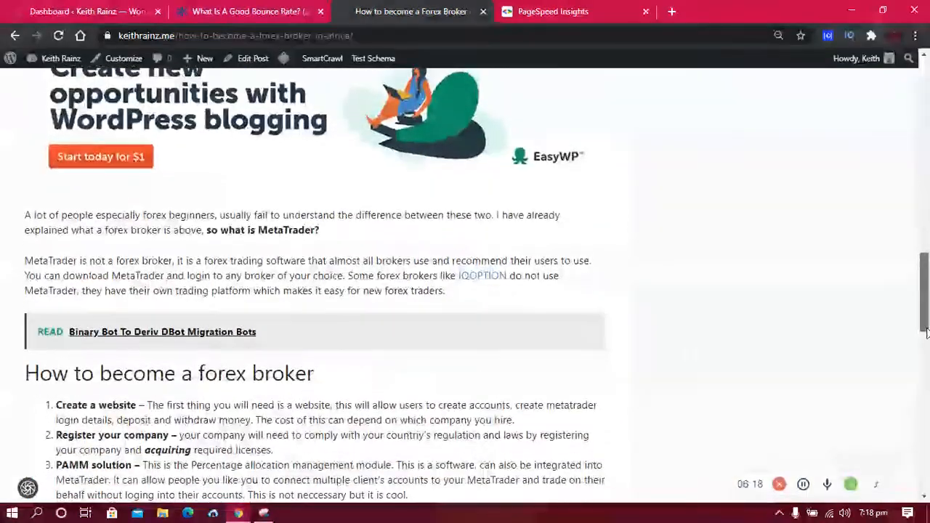
pyautogui.scroll(-3)
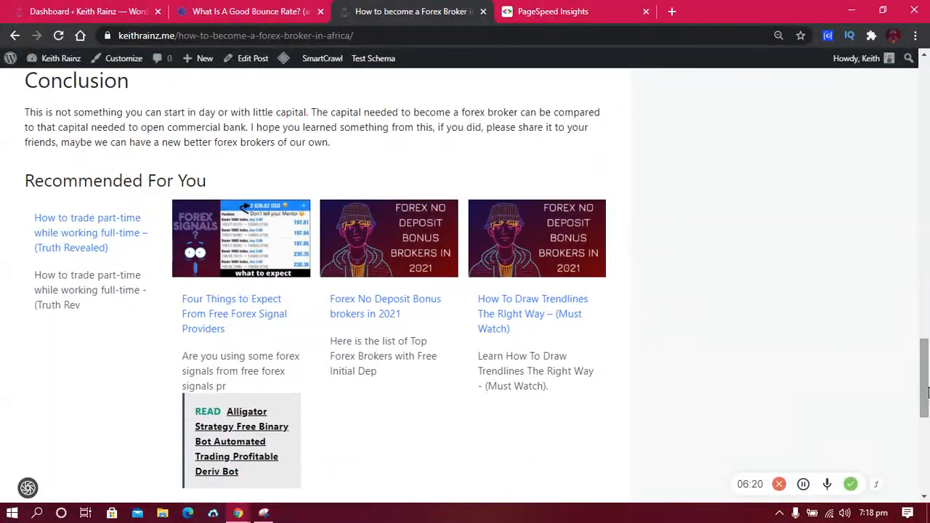
pyautogui.click(231, 296)
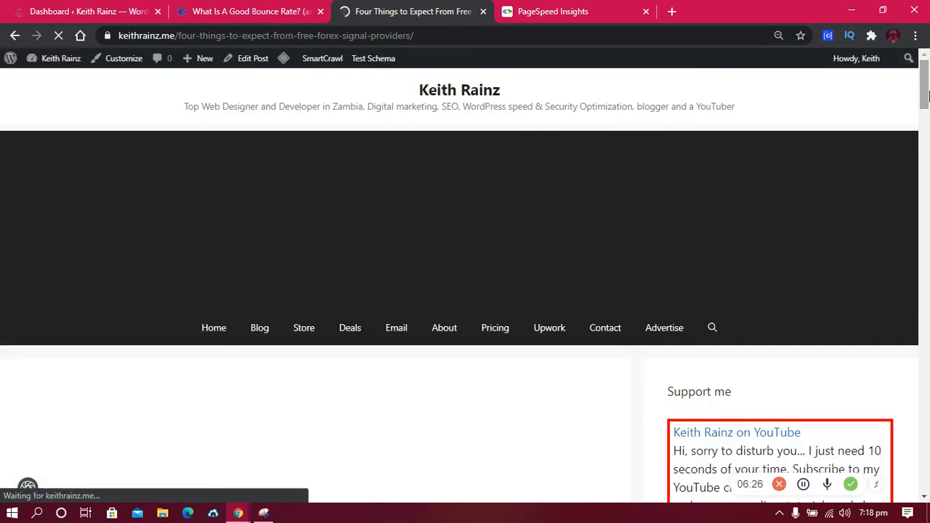
pyautogui.scroll(-3)
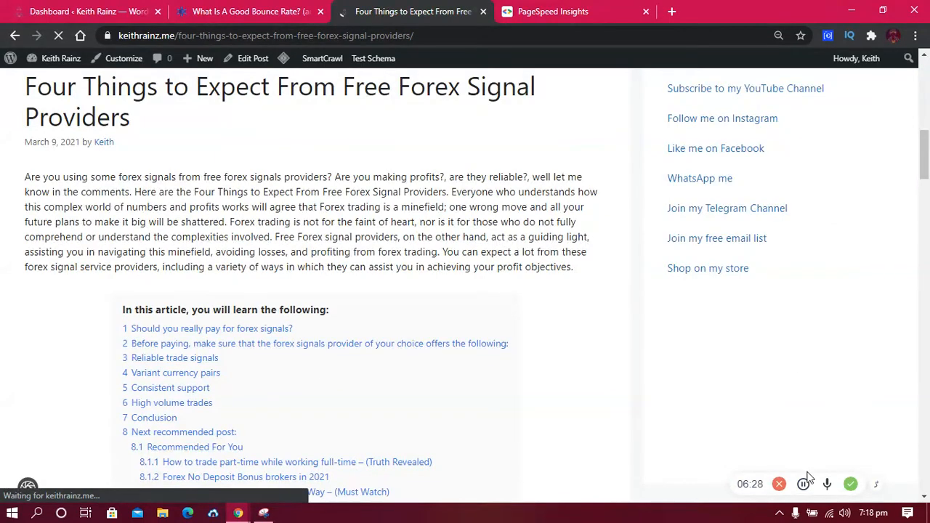
pyautogui.scroll(-3)
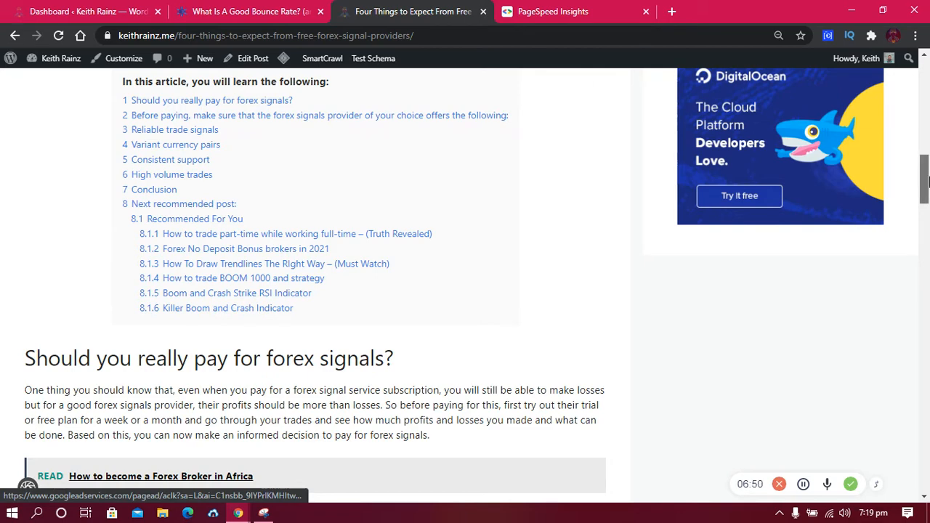
pyautogui.scroll(-3)
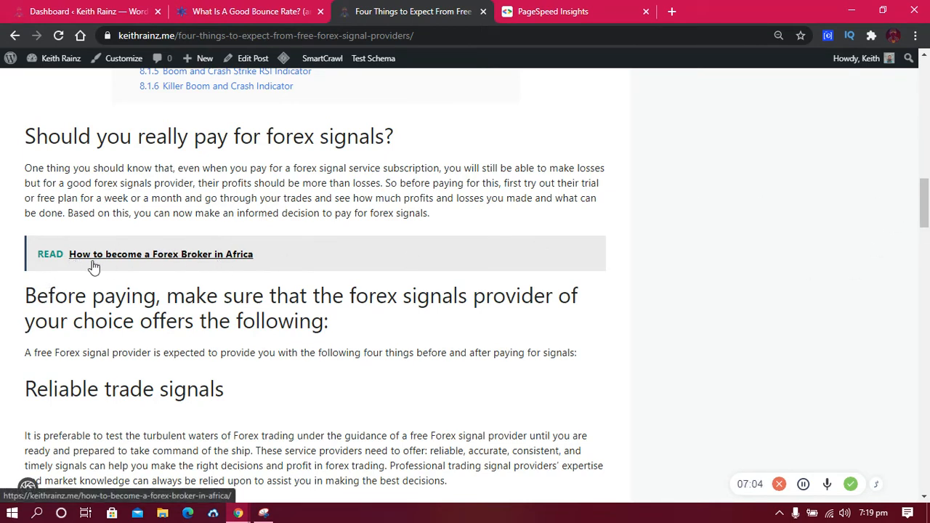
pyautogui.moveTo(367, 270)
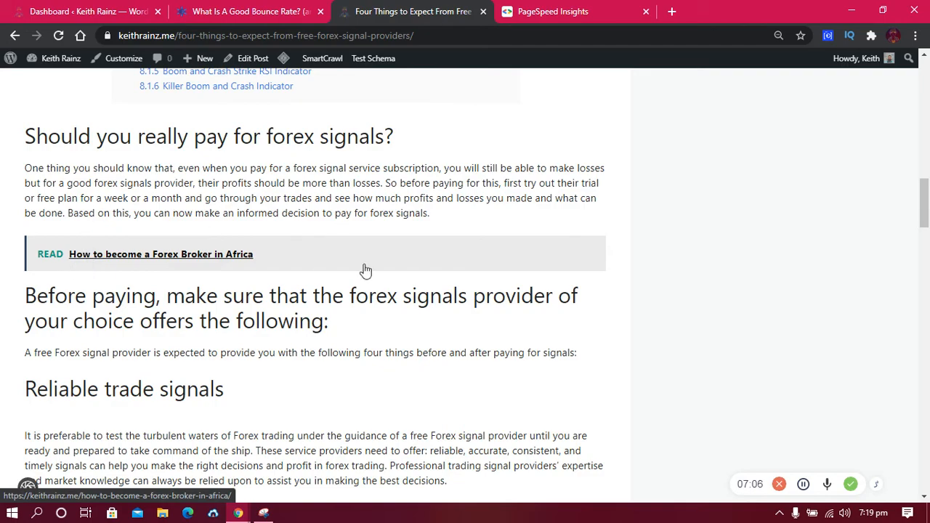
pyautogui.scroll(-3)
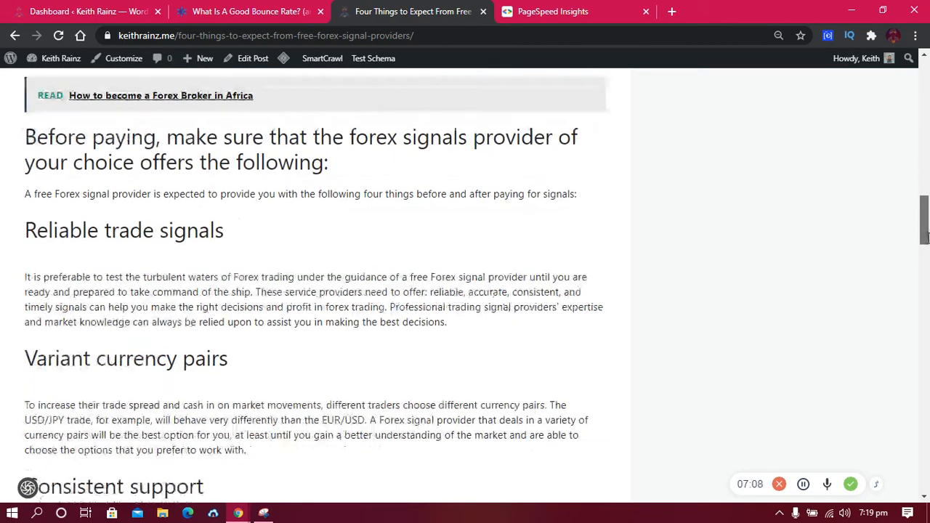
pyautogui.scroll(-3)
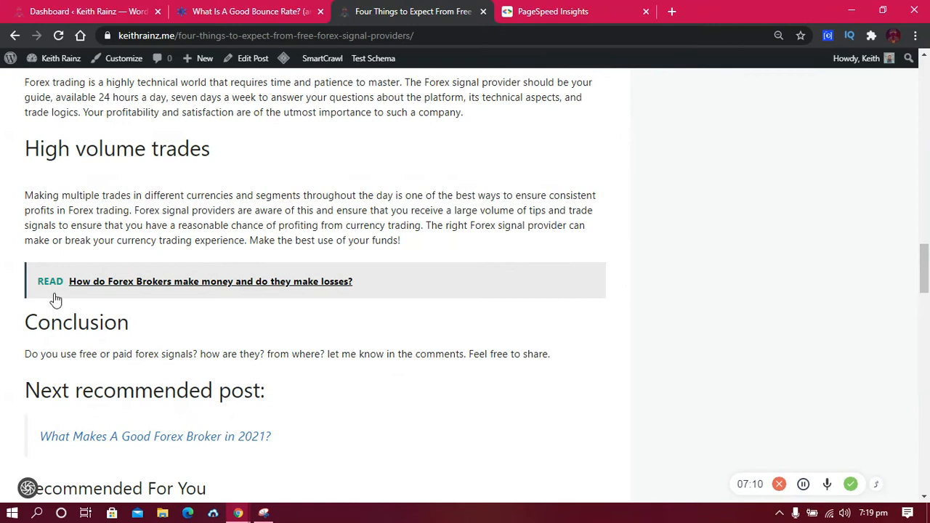
pyautogui.moveTo(262, 281)
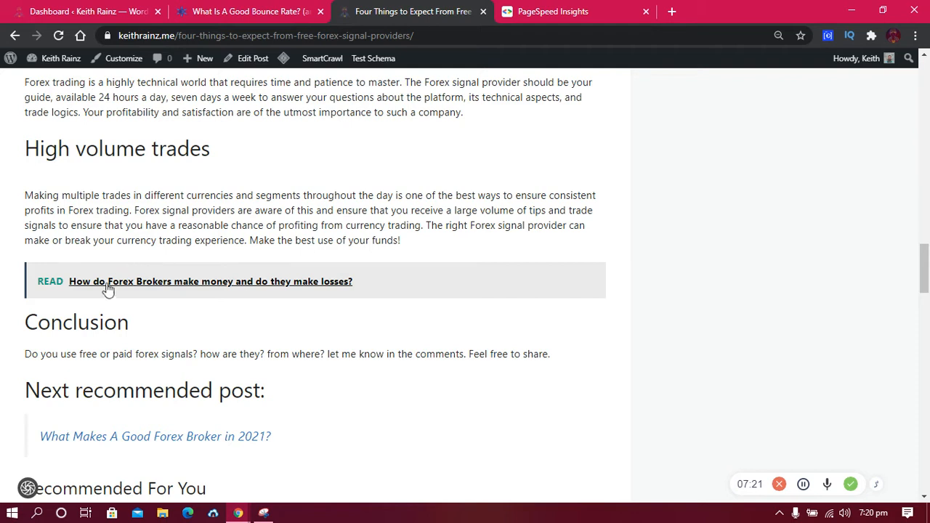
pyautogui.moveTo(106, 153)
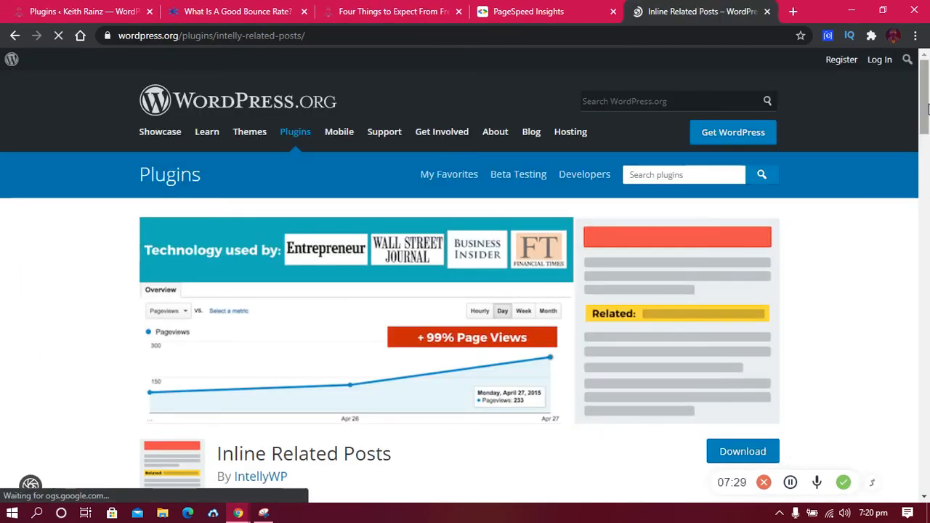
# Scroll the Inline Related Posts plugin page, close the PageSpeed tab, and return to the signals post.
pyautogui.scroll(-3)
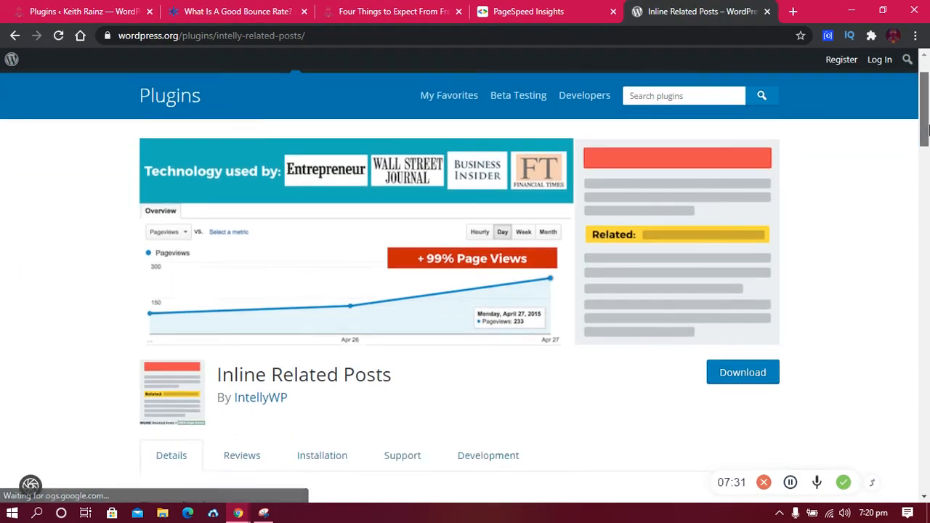
pyautogui.scroll(-3)
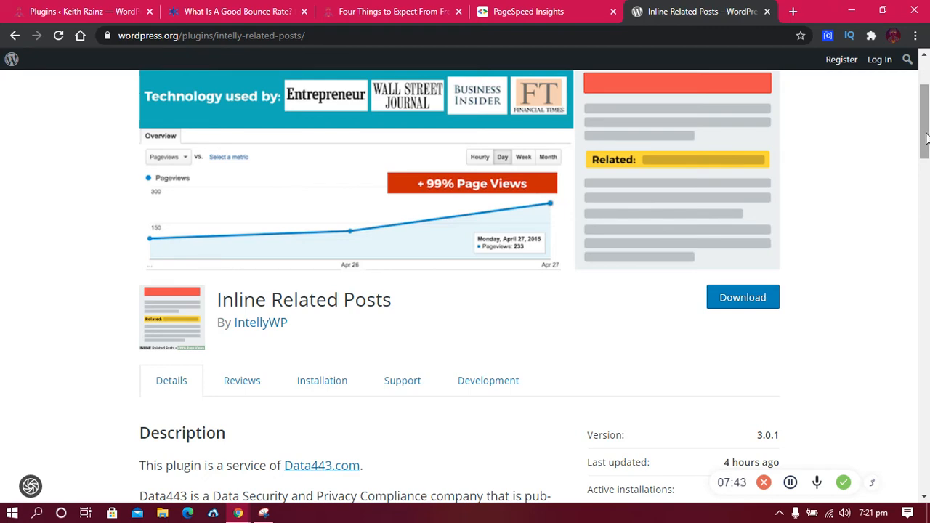
pyautogui.click(528, 11)
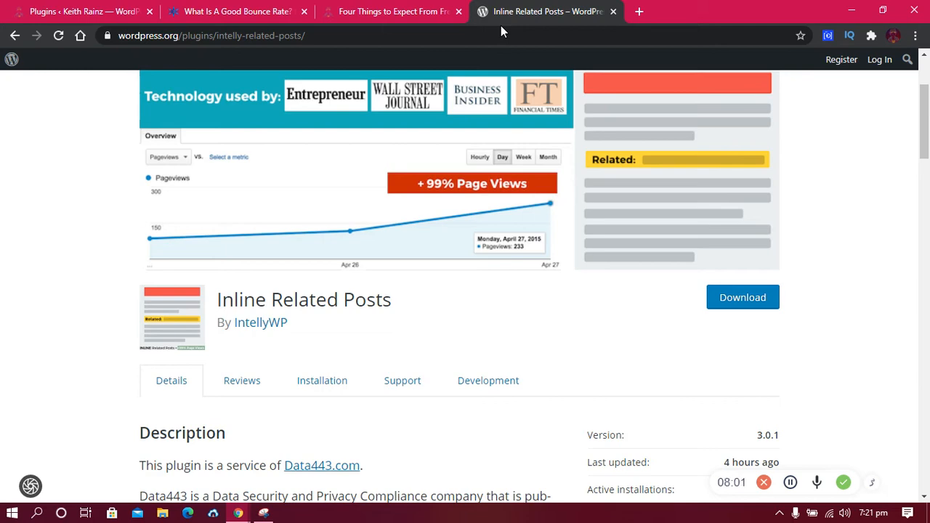
pyautogui.click(393, 11)
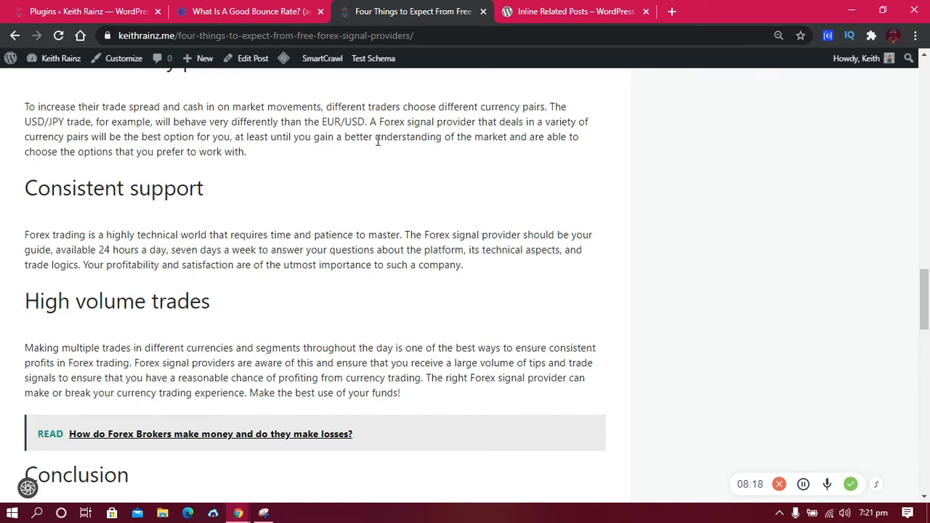
pyautogui.moveTo(550, 133)
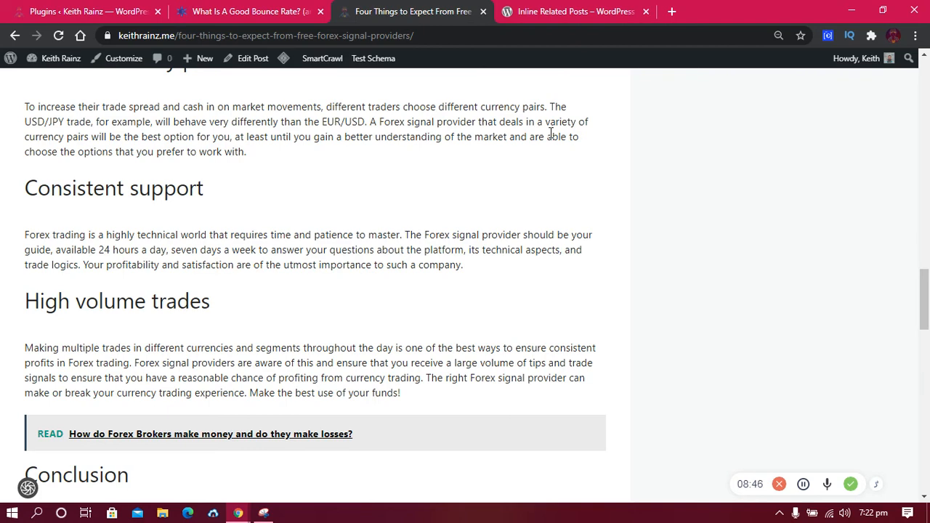
pyautogui.moveTo(726, 218)
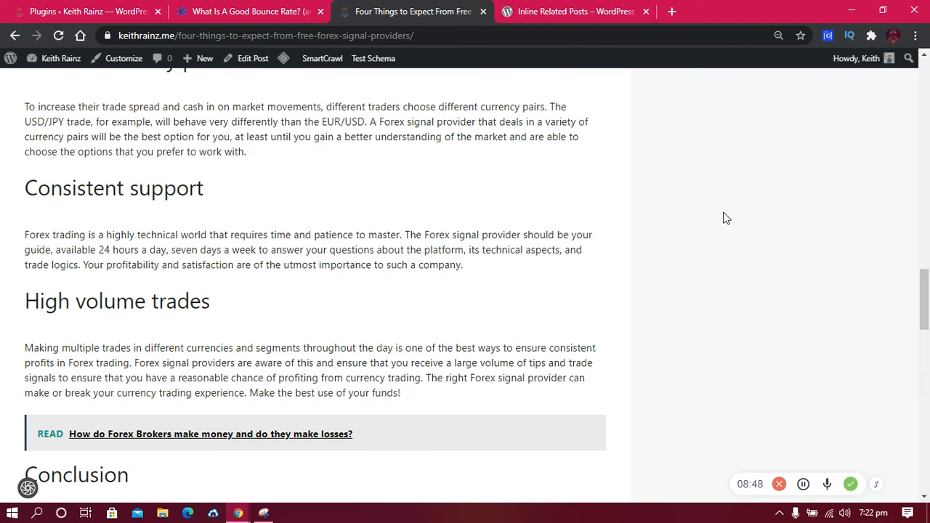
pyautogui.scroll(3)
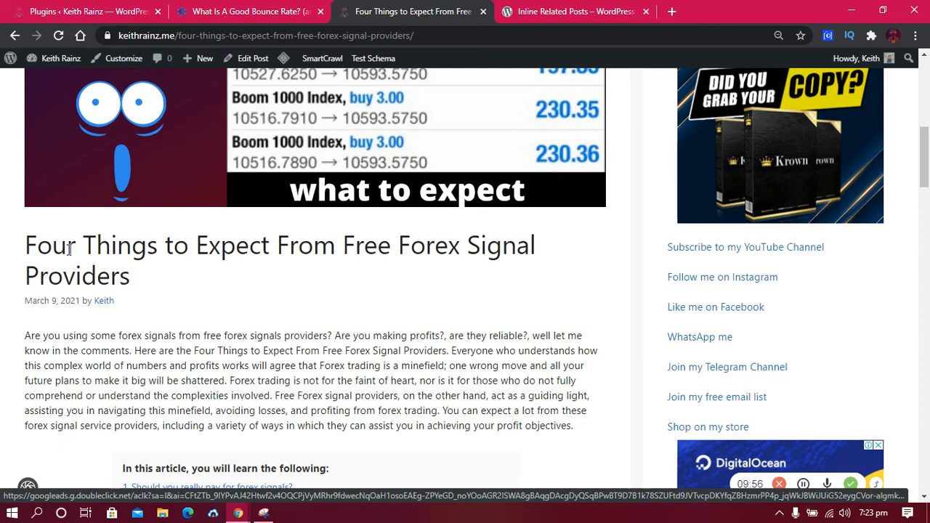
pyautogui.moveTo(330, 200)
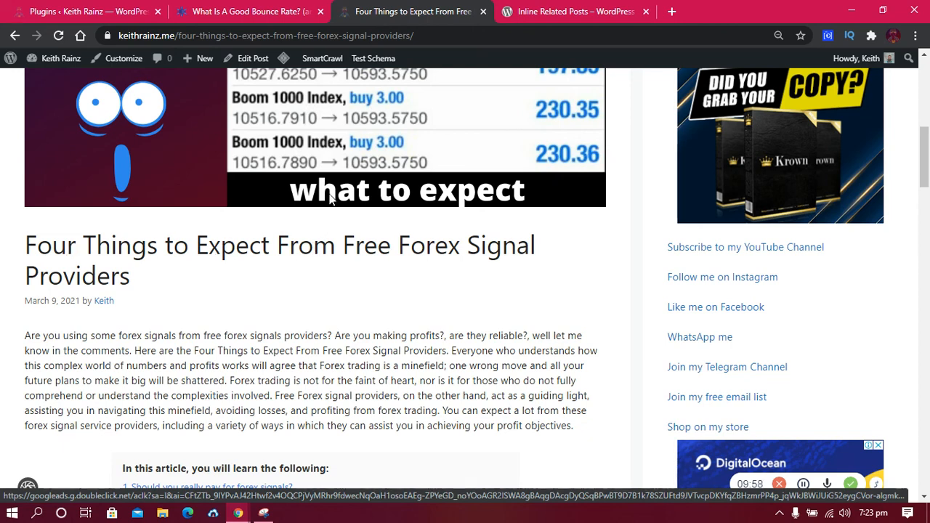
# Scroll the signals post to the top and close its tab, leaving the plugin page.
pyautogui.scroll(3)
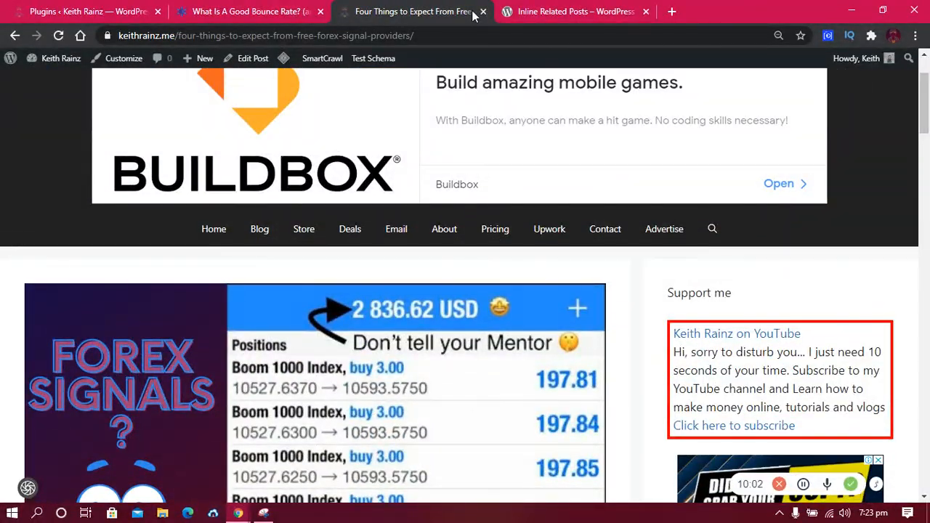
pyautogui.click(413, 11)
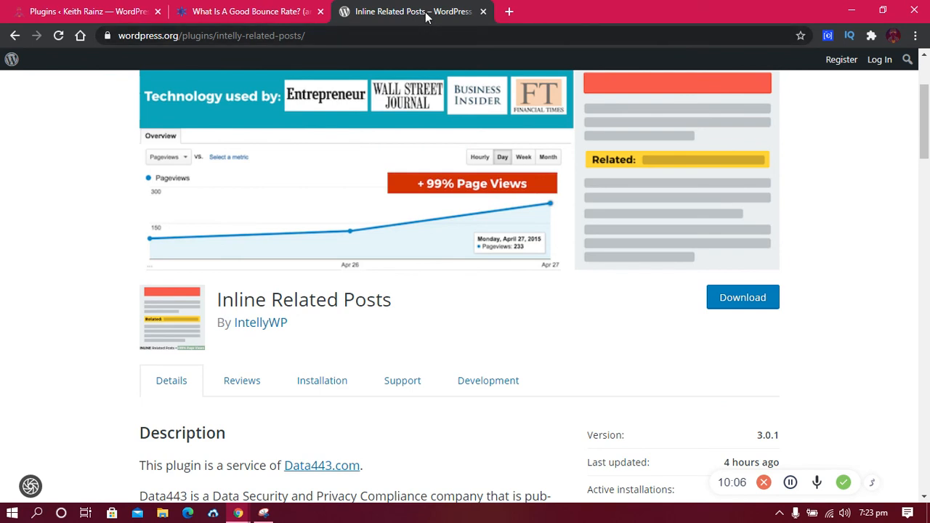
pyautogui.moveTo(413, 11)
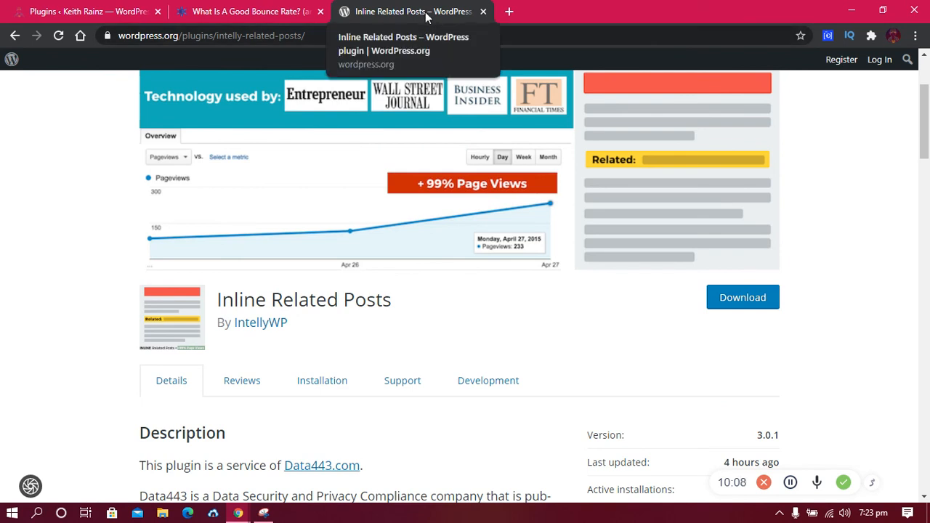